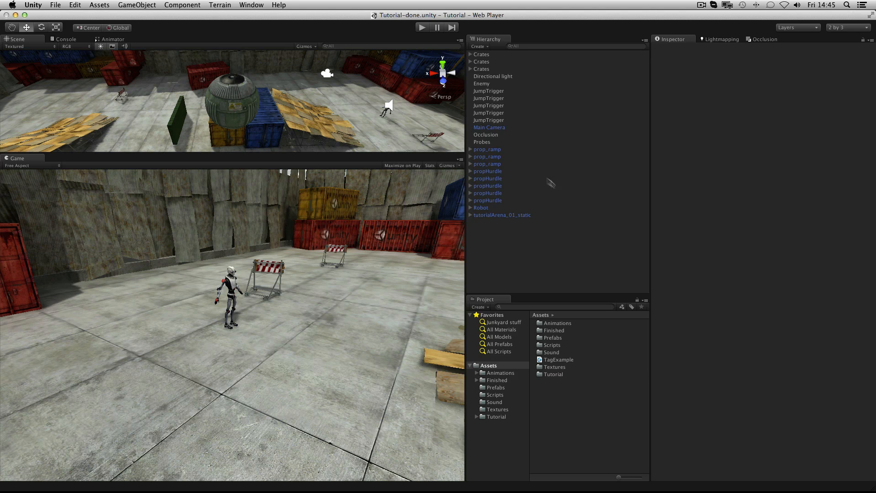
# Open Build Settings from the File menu for the Tutorial-done scene.
pyautogui.click(54, 5)
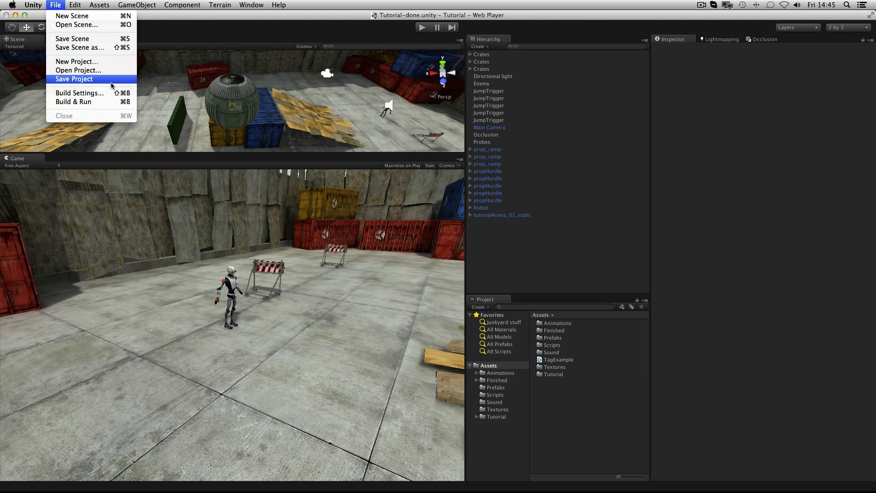
pyautogui.click(79, 93)
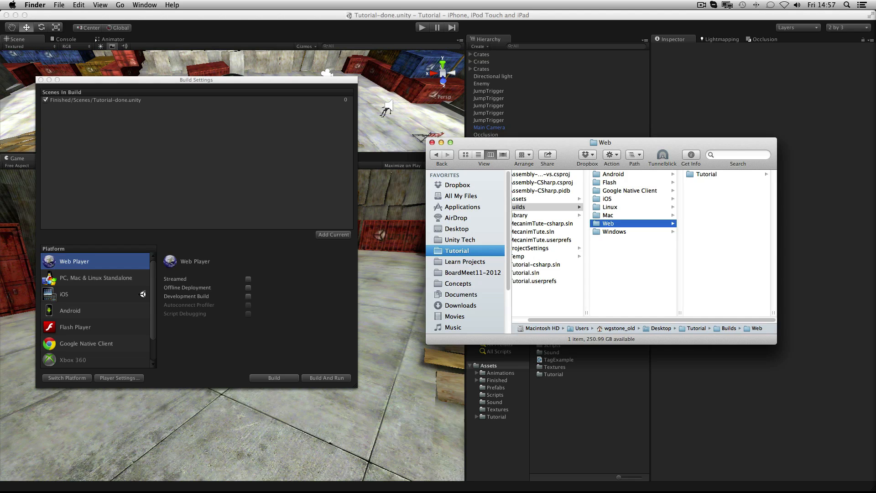
# Browse the Web, Windows and iOS Tutorial build folders and view iOS build options.
pyautogui.click(705, 174)
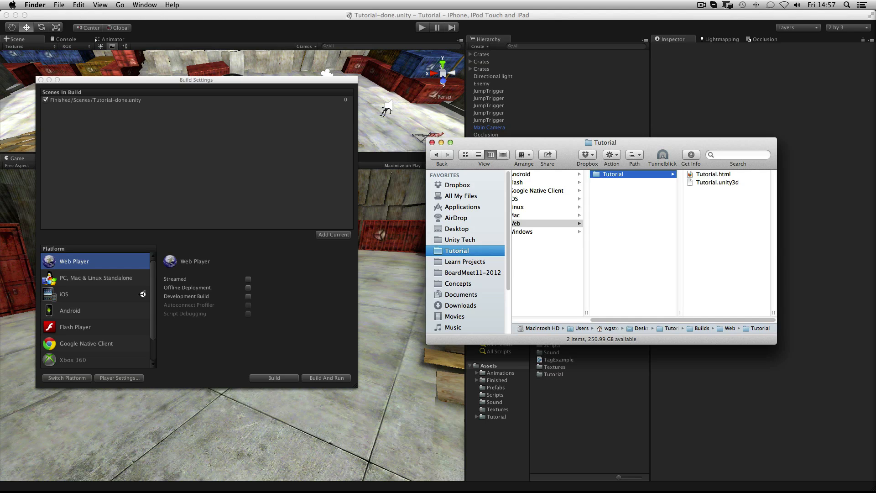
pyautogui.click(95, 278)
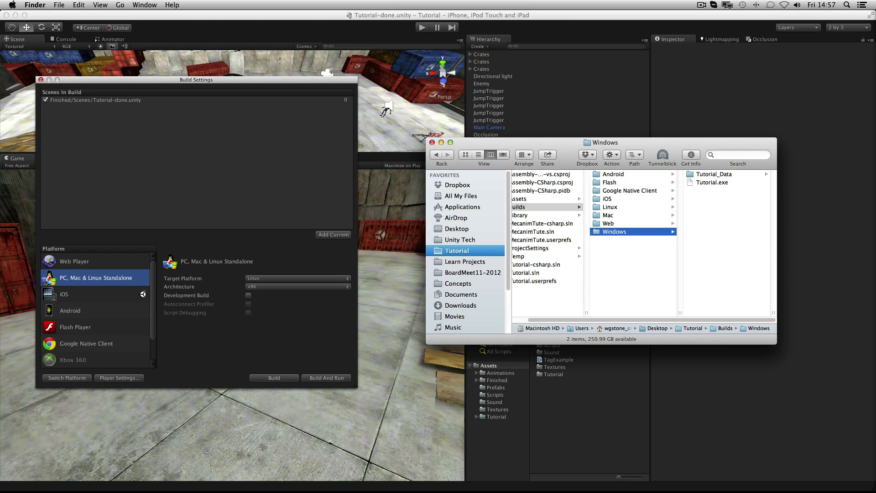
pyautogui.click(609, 206)
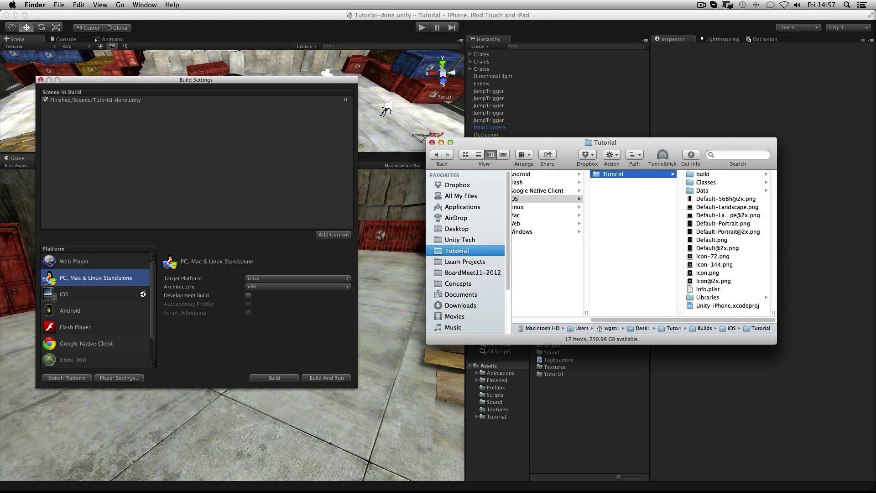
pyautogui.click(64, 294)
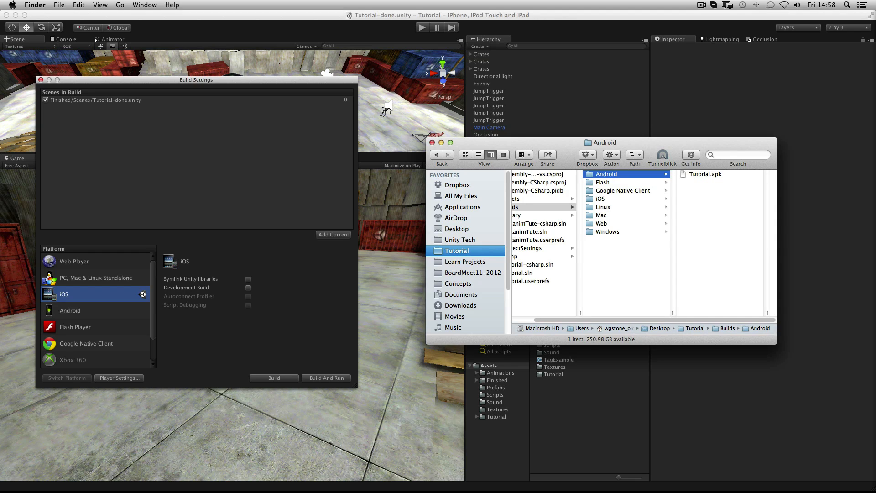
# Check Android, Flash Player, PS3 and Google Native Client options and view Flash outputs.
pyautogui.click(70, 310)
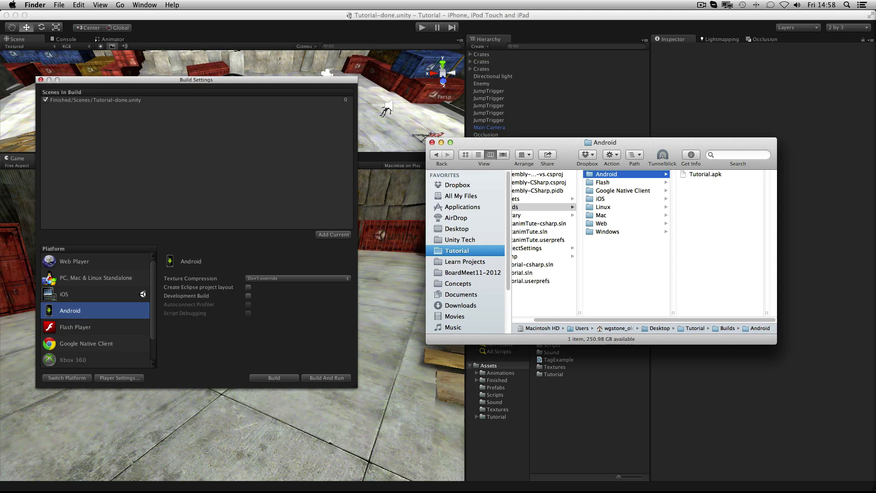
pyautogui.click(75, 326)
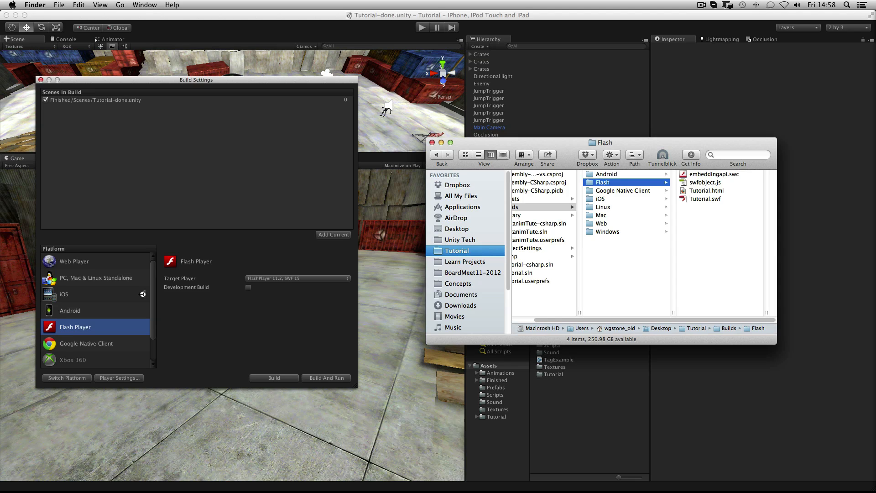
pyautogui.click(86, 343)
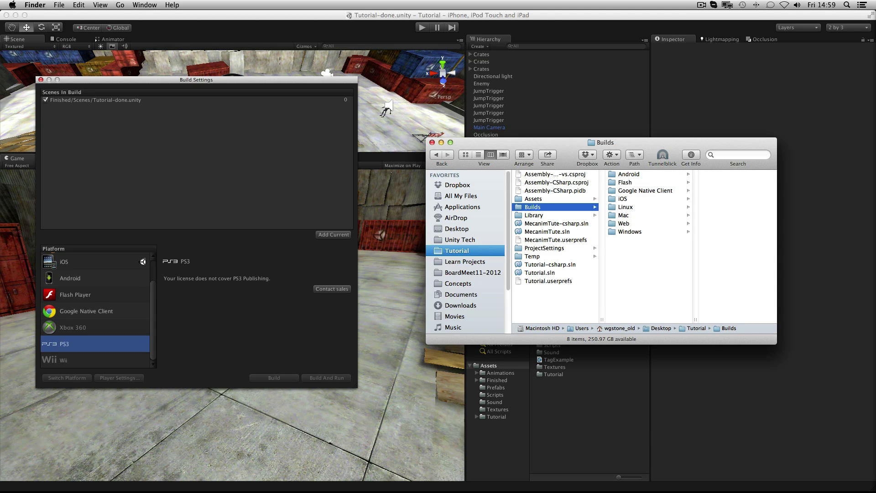
pyautogui.click(86, 311)
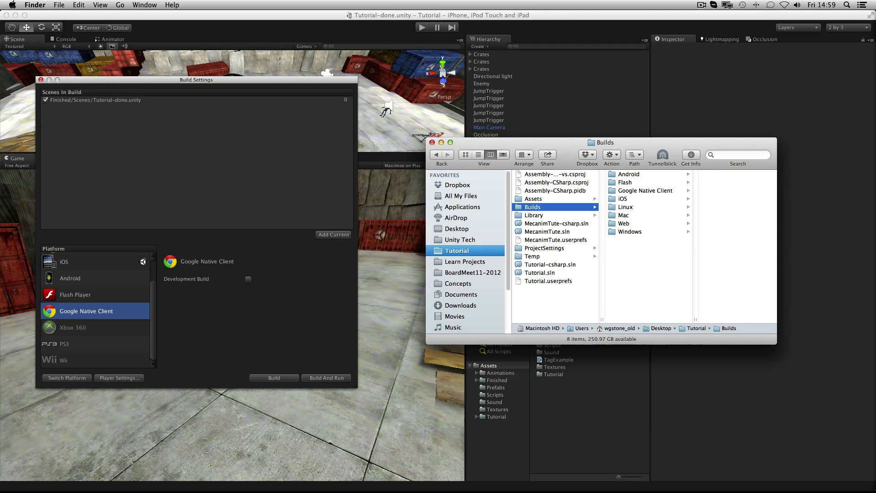
pyautogui.click(40, 79)
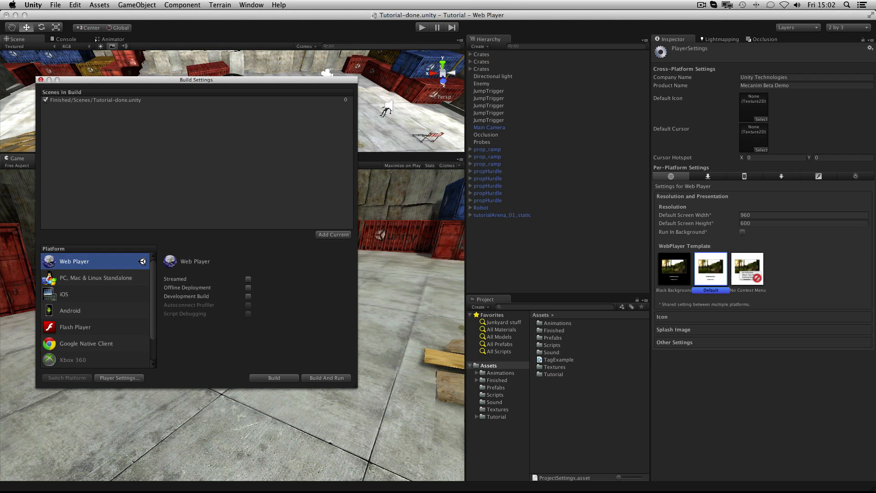
# Close Build Settings and pick Web (960x600) from the Game view aspect list.
pyautogui.click(41, 79)
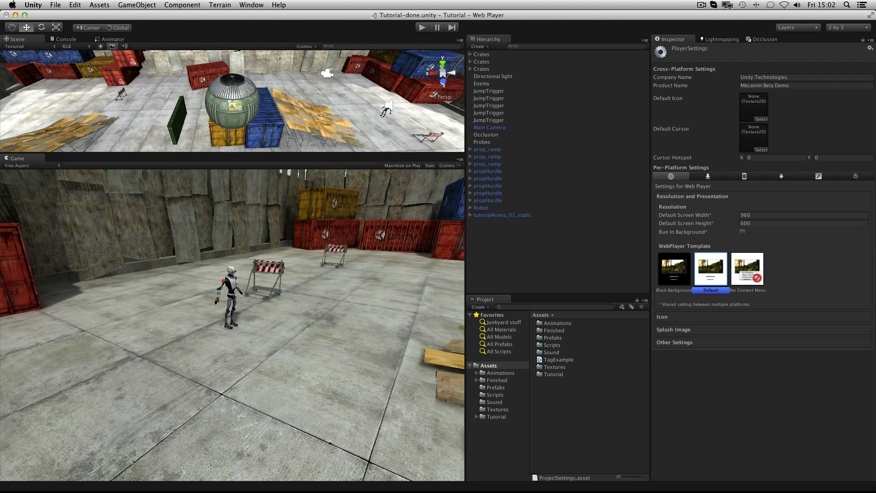
pyautogui.click(23, 165)
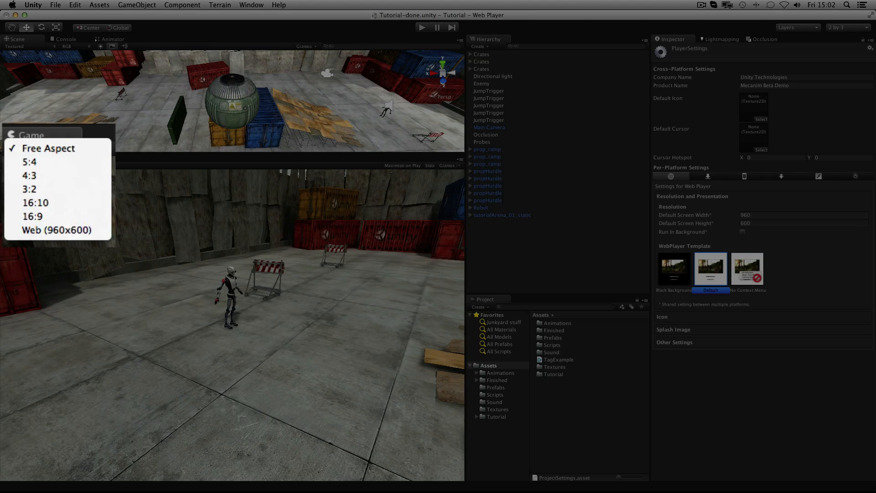
pyautogui.click(56, 230)
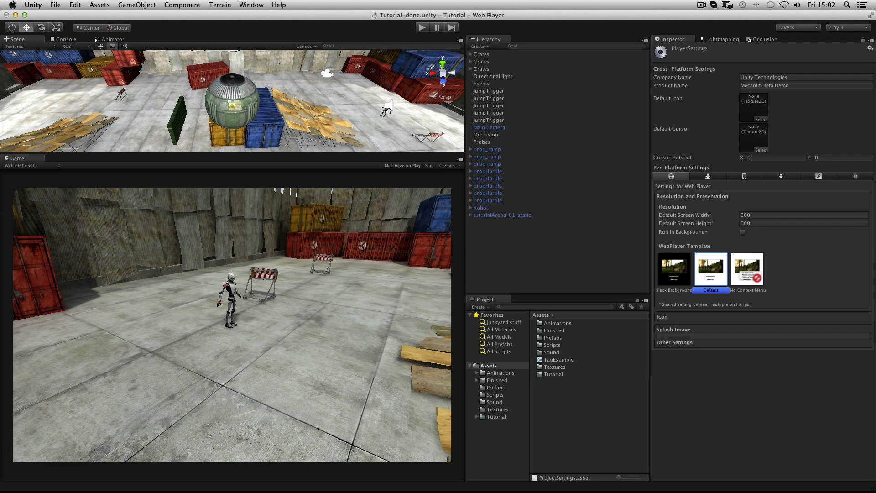